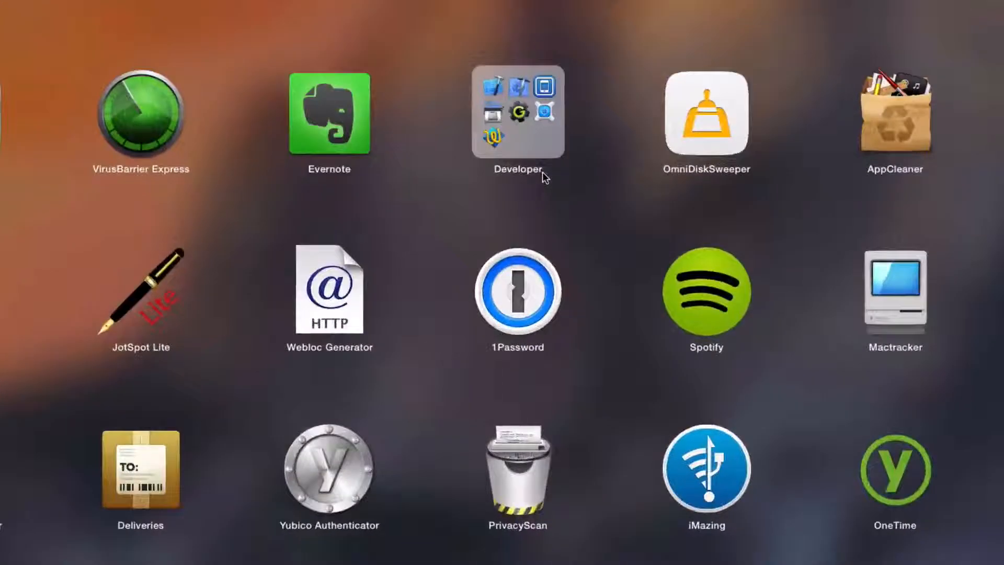
mouse_move(518, 460)
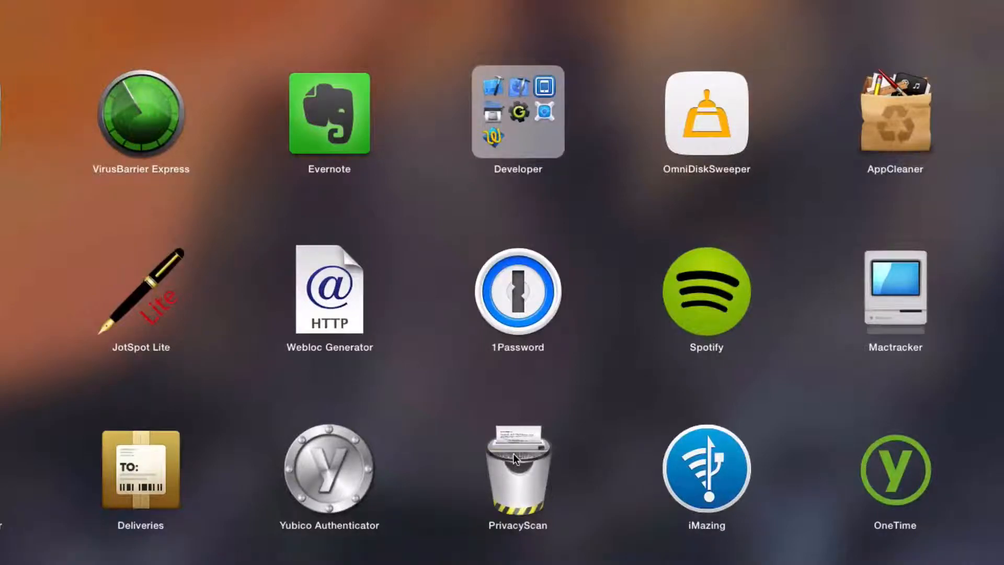
Launch PrivacyScan from Launchpad so it lists Chrome, Finder, Flash Cookies, Preview, QuickTime and Safari
scroll(down, 3)
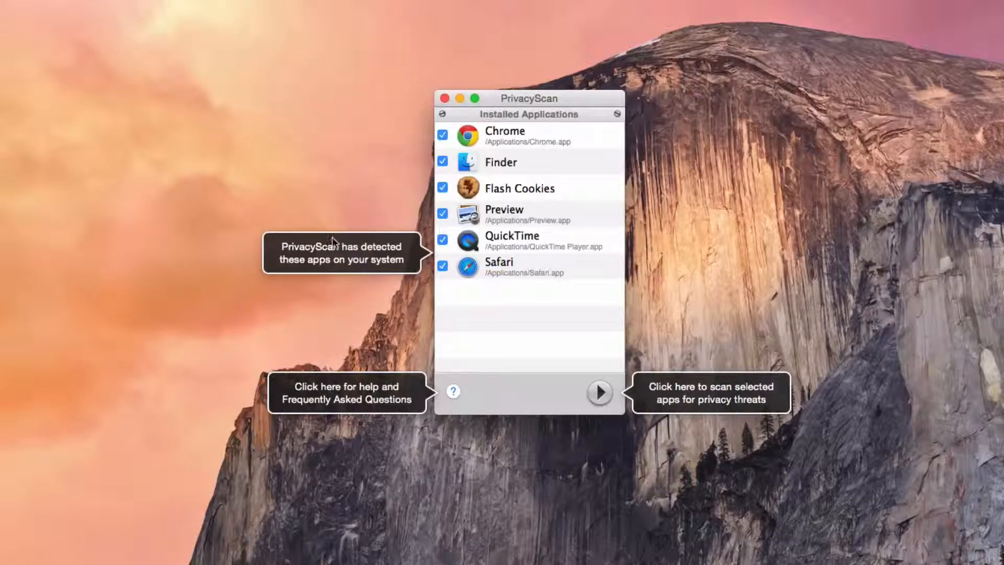
mouse_move(343, 244)
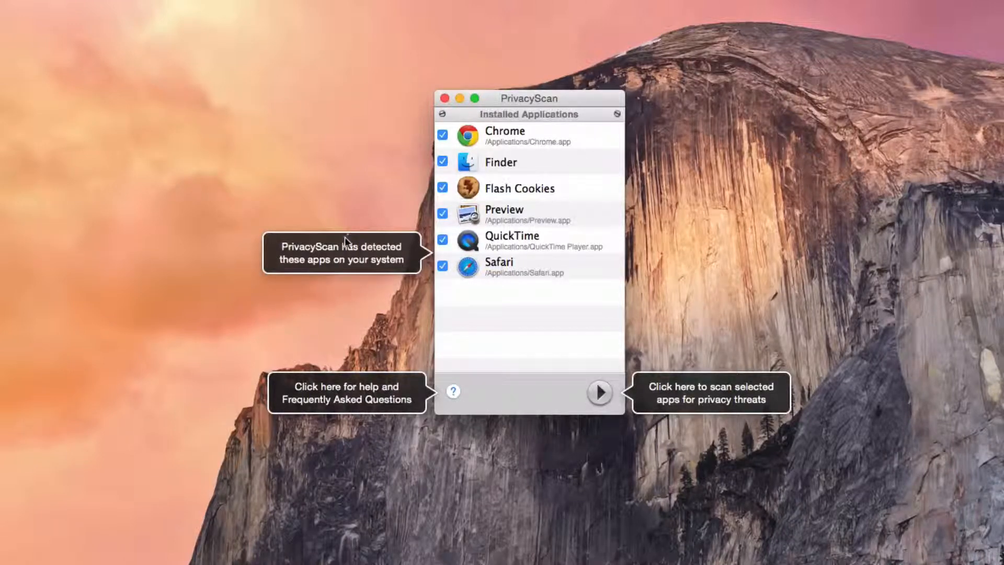
mouse_move(374, 262)
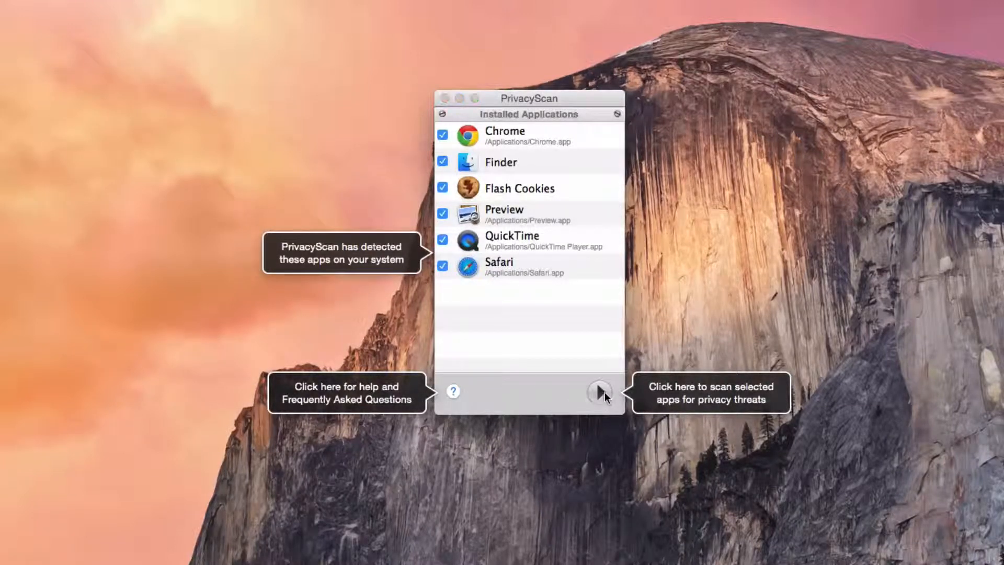
Start a scan, decline the Chrome Sync instructions and cancel that scan
click(599, 392)
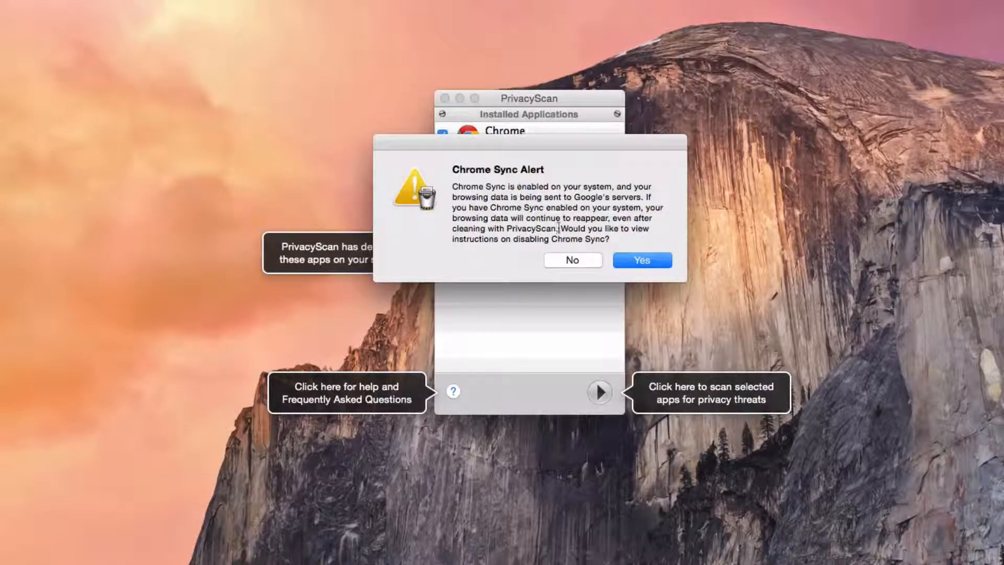
click(573, 260)
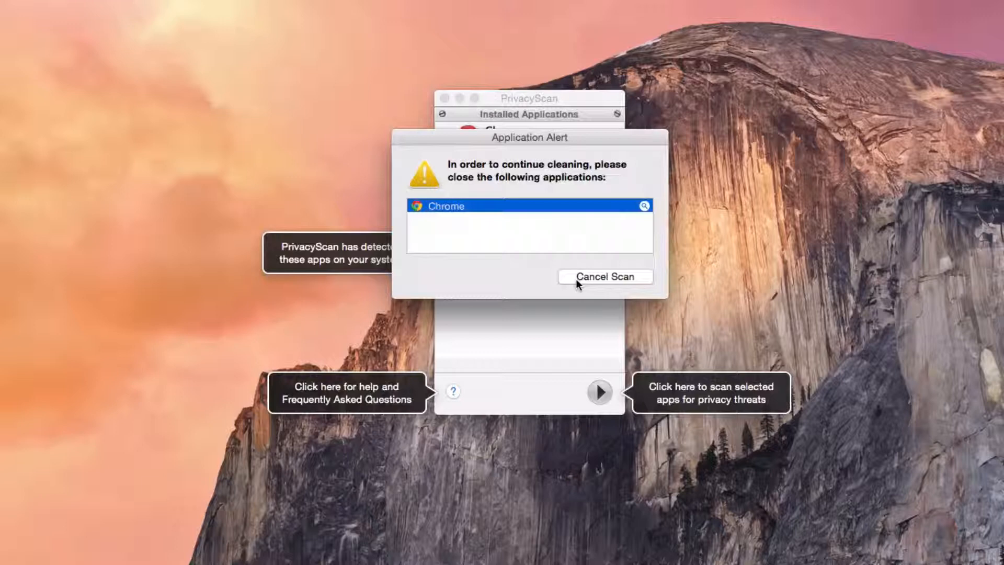
click(604, 276)
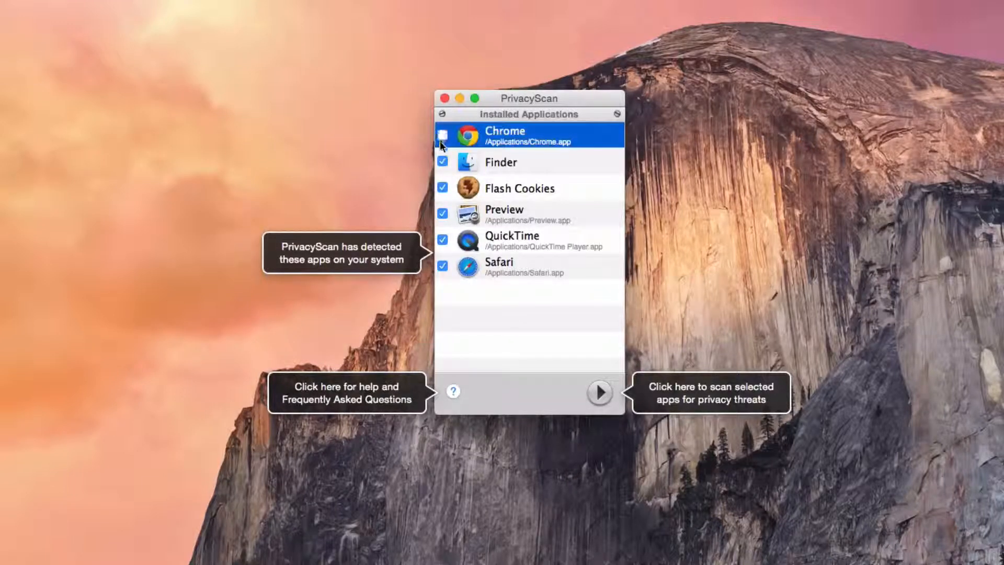
Exclude Chrome and scan Finder, Flash Cookies, Preview, QuickTime and Safari for threats
click(442, 135)
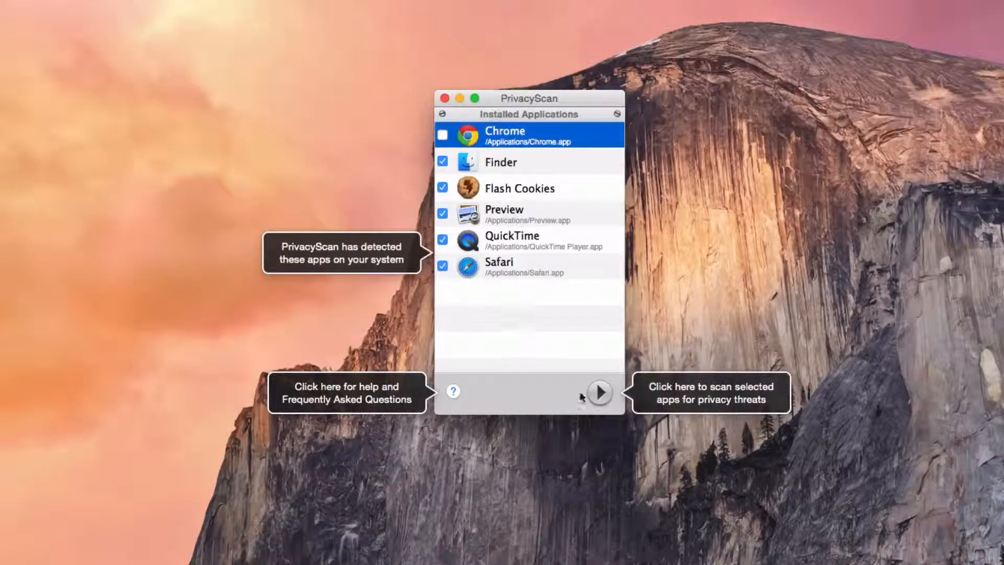
click(600, 393)
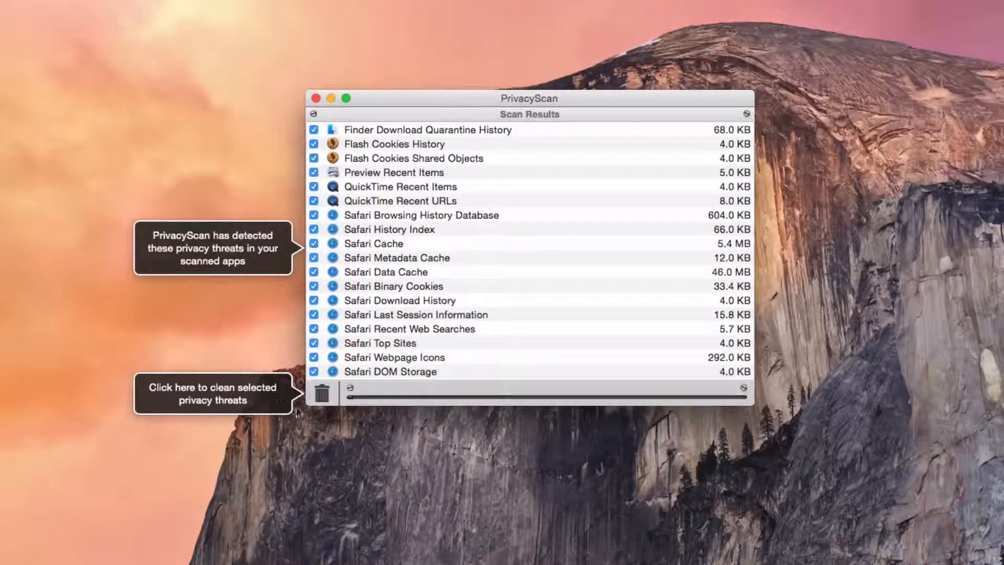
Clean all checked scan results, raising the Cookie Cleaning Alert
click(323, 394)
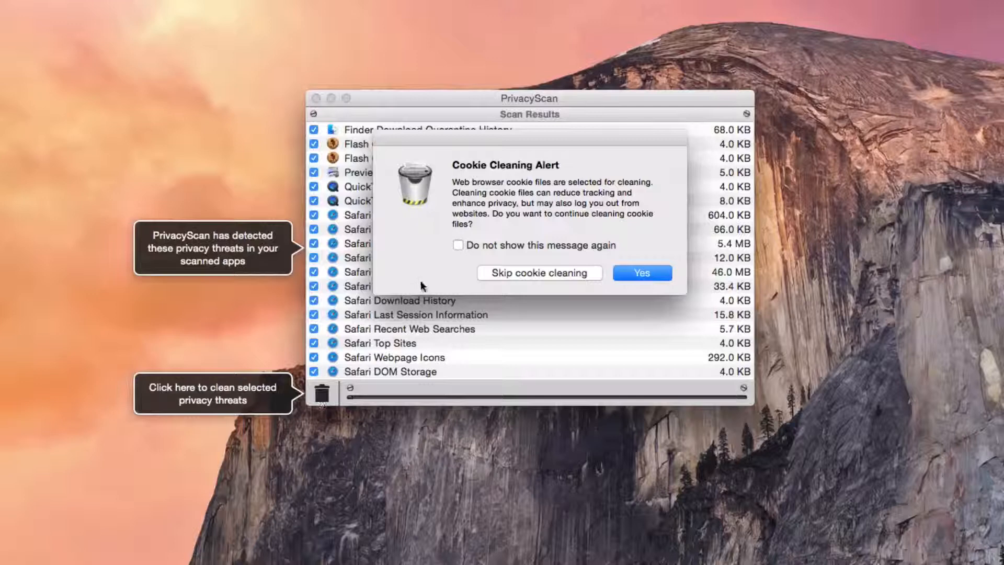
mouse_move(418, 285)
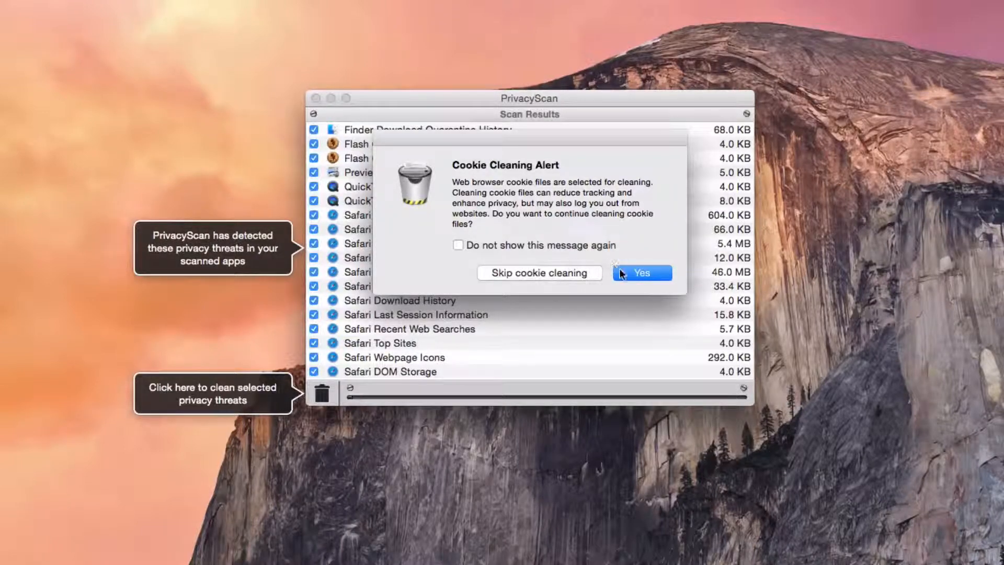
Confirm Yes to cookie cleaning so all 18 threats (about 52.8 MB) are cleaned successfully
click(641, 272)
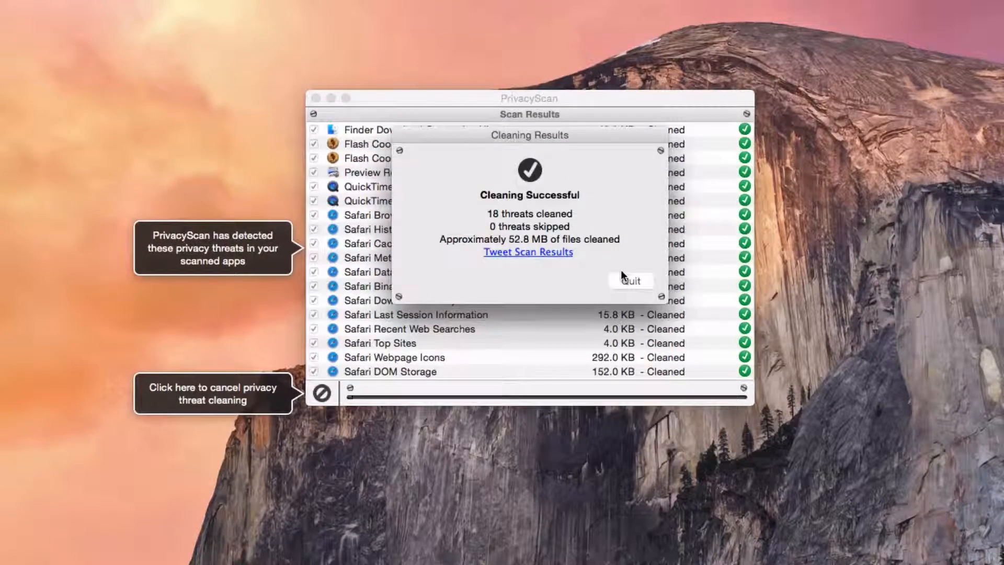